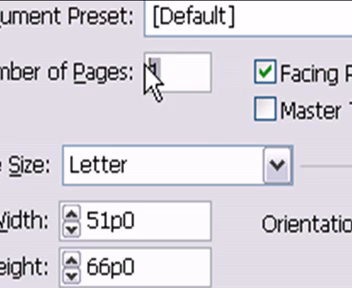
Step: Enter 3 as the Number of Pages for the new Letter-size facing-pages document
type("3")
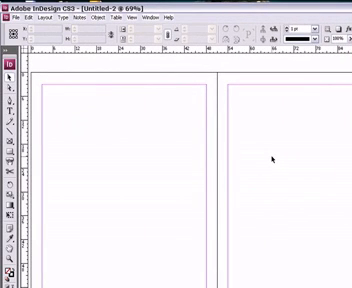
mouse_move(46, 102)
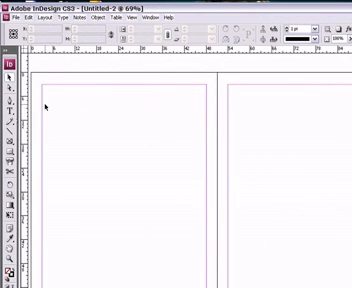
Step: Confirm the New Document dialog to create the untitled three-page document
left_click(8, 136)
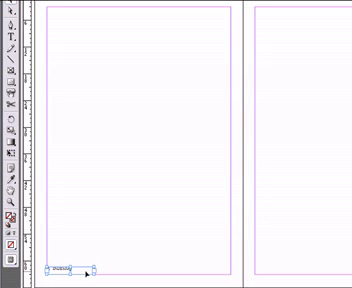
mouse_move(220, 166)
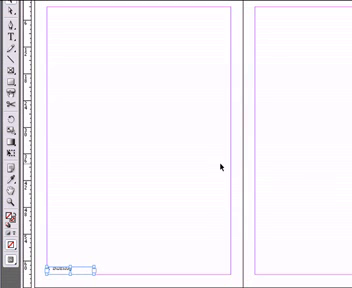